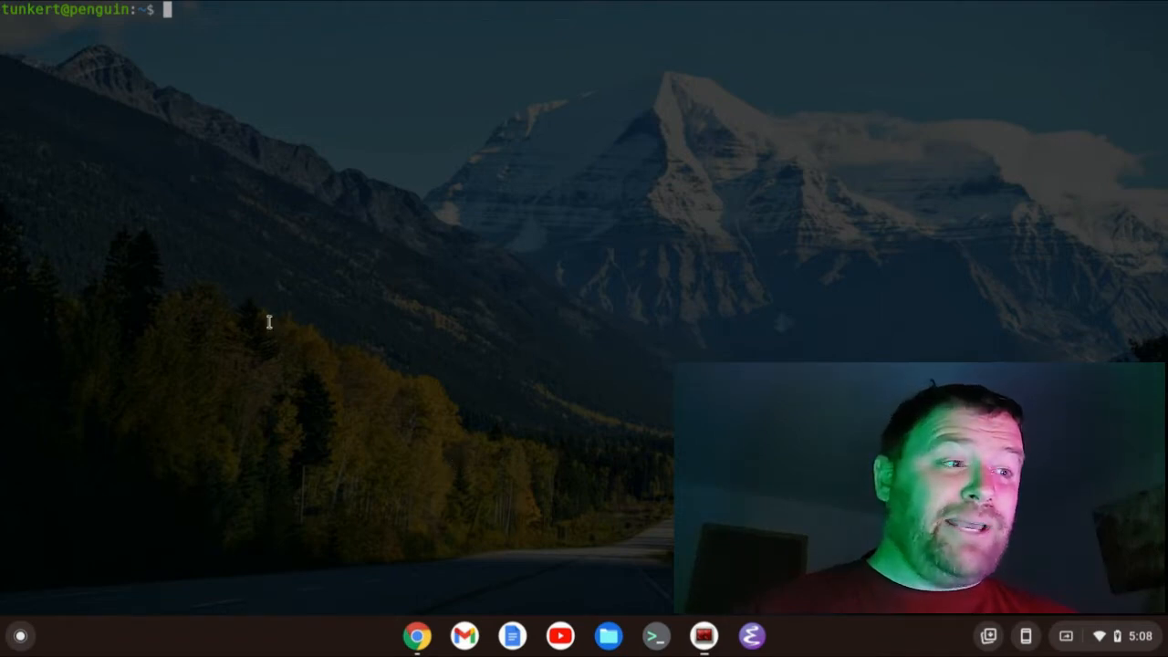
mouse_move(403, 285)
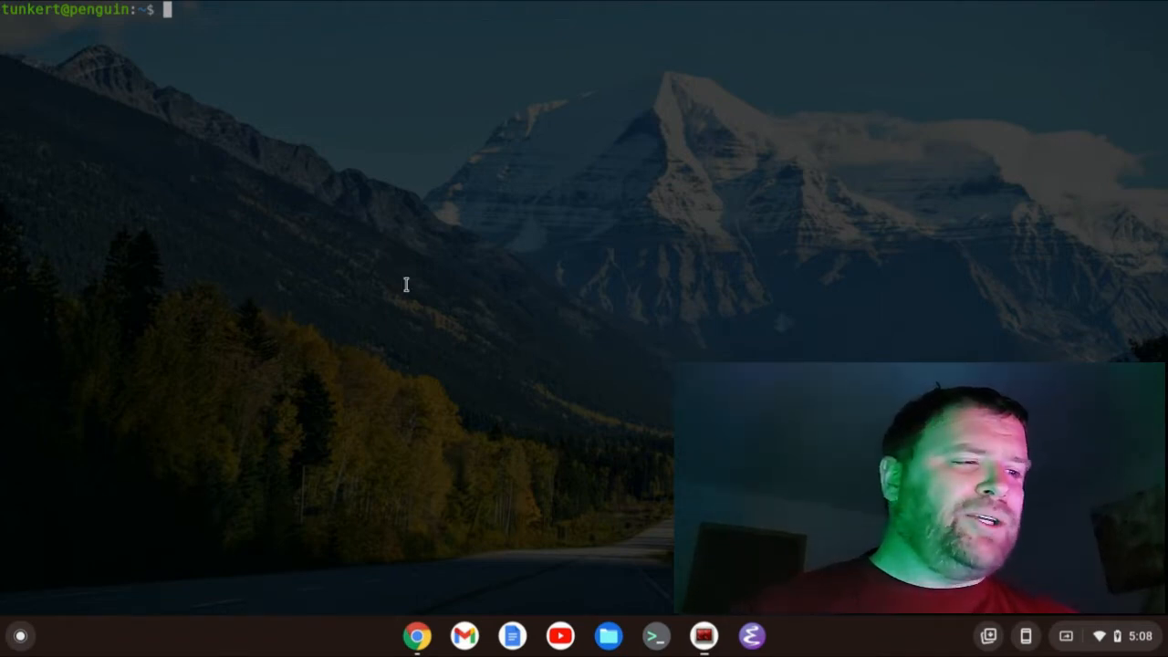
Open Preferences from the terminal's right-click context menu.
right_click(409, 285)
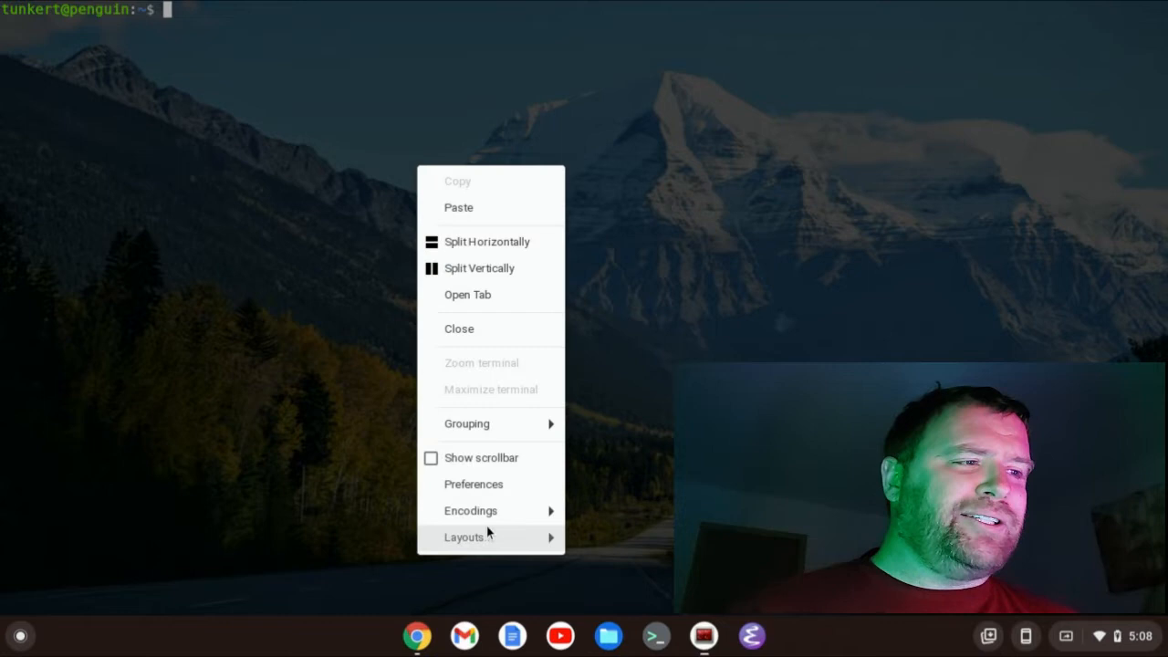
click(475, 486)
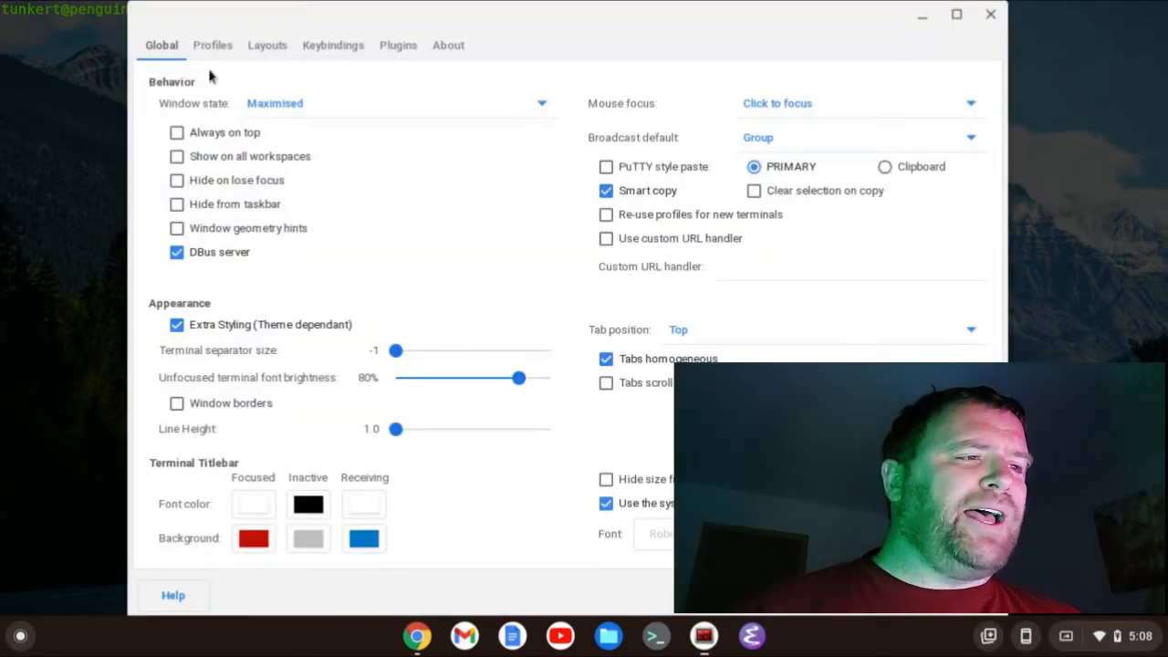
Show the default profile's General settings under Profiles.
click(212, 44)
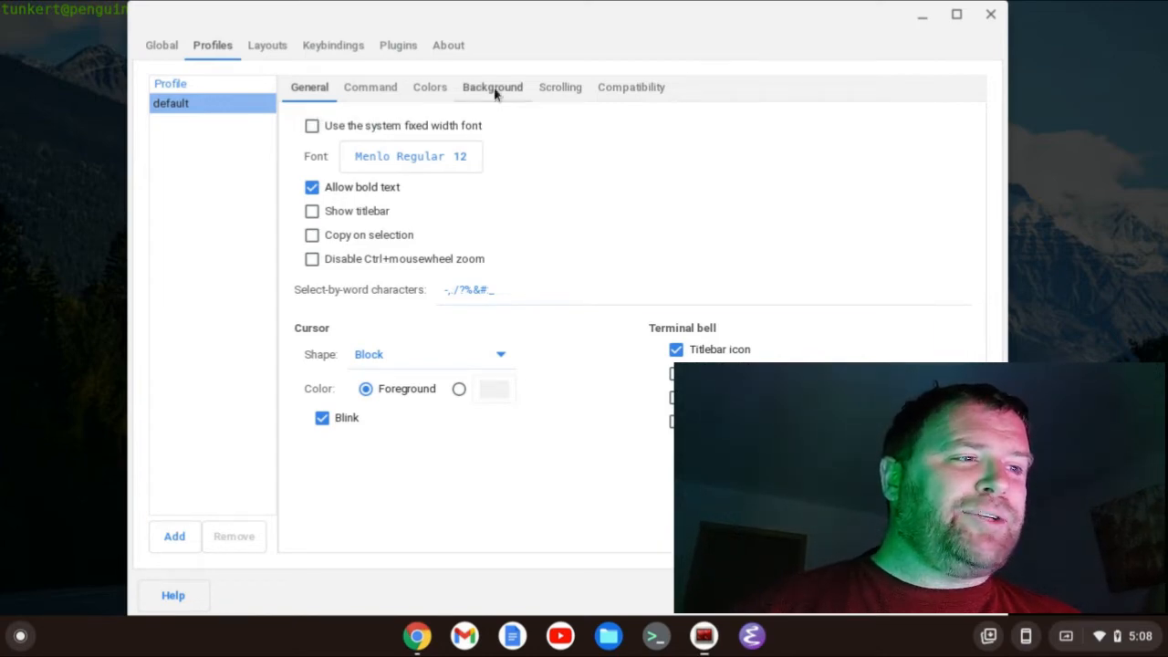
Set the profile's background image shading to 0.75 and close Preferences.
click(493, 87)
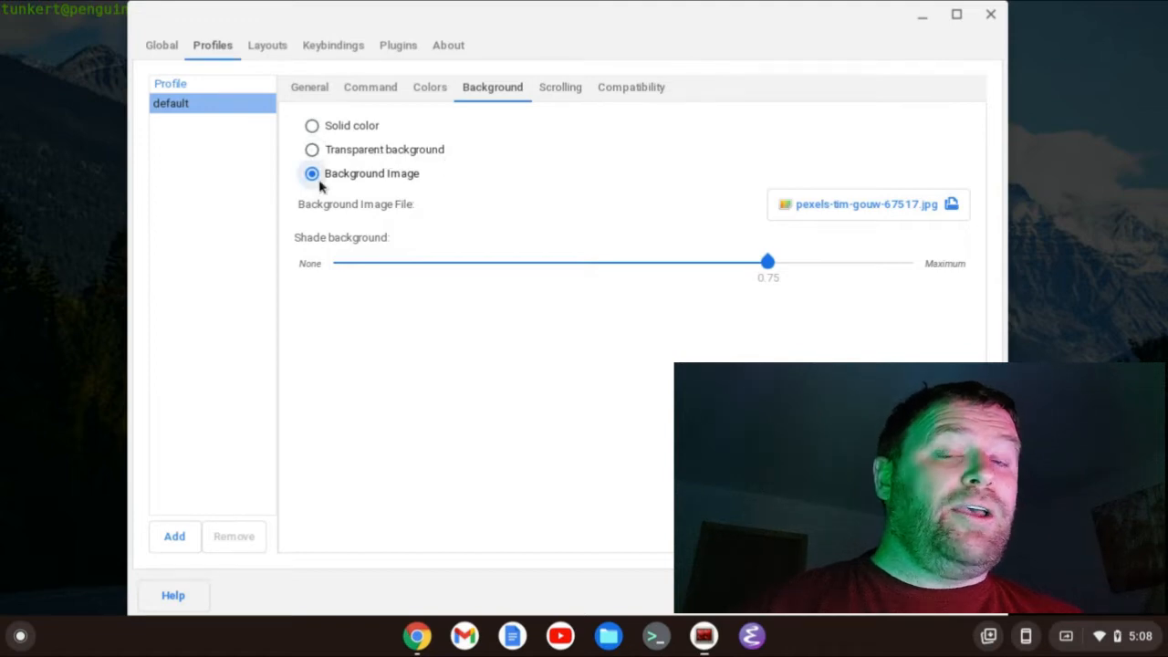
mouse_move(449, 186)
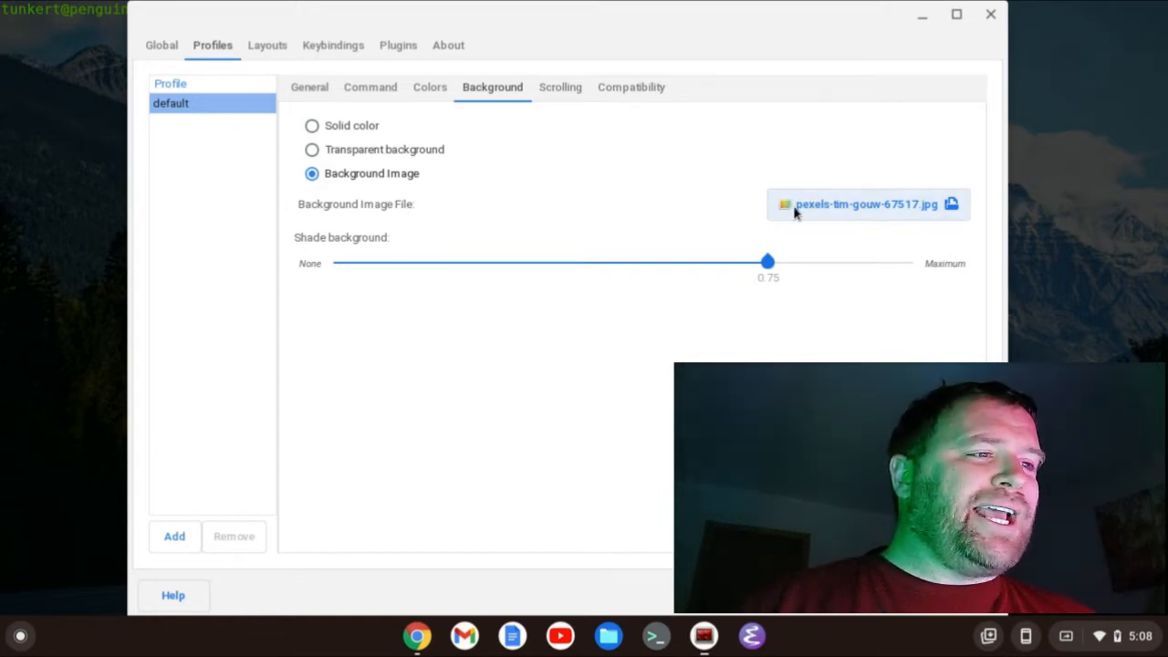
mouse_move(358, 216)
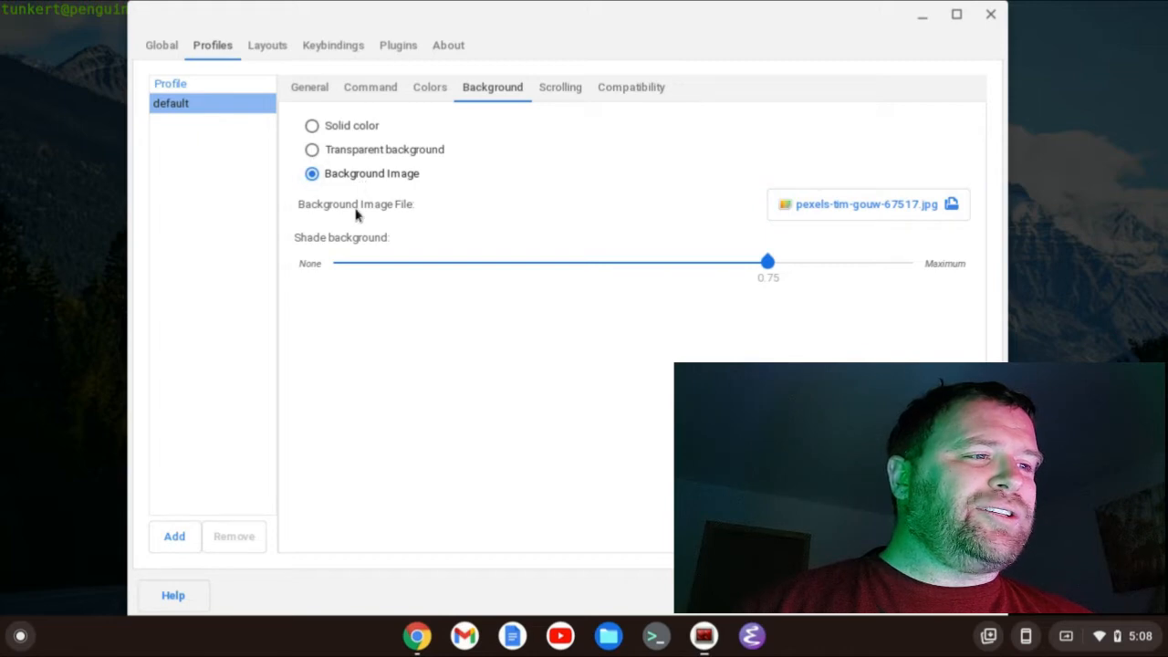
mouse_move(499, 261)
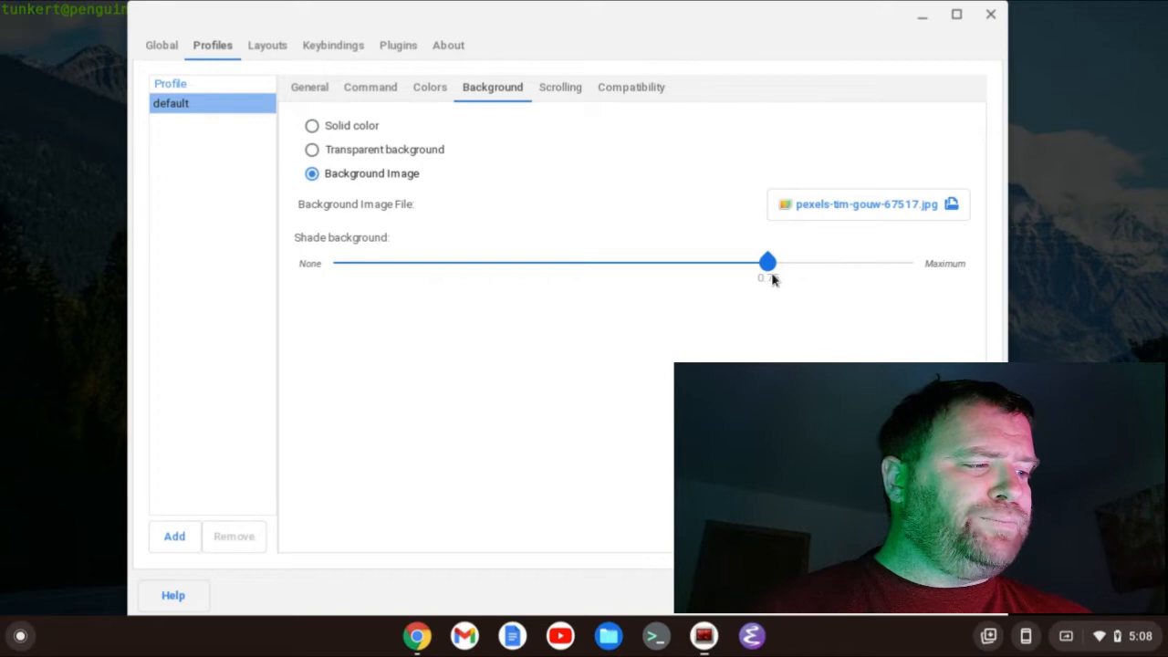
drag(766, 263, 767, 263)
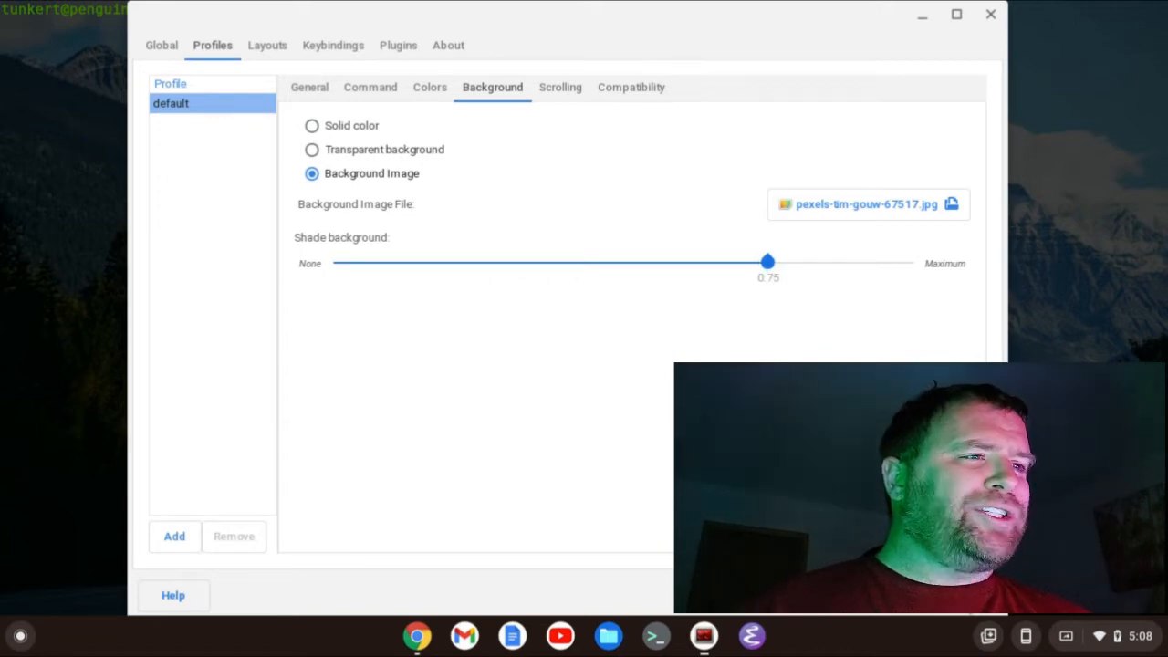
click(982, 18)
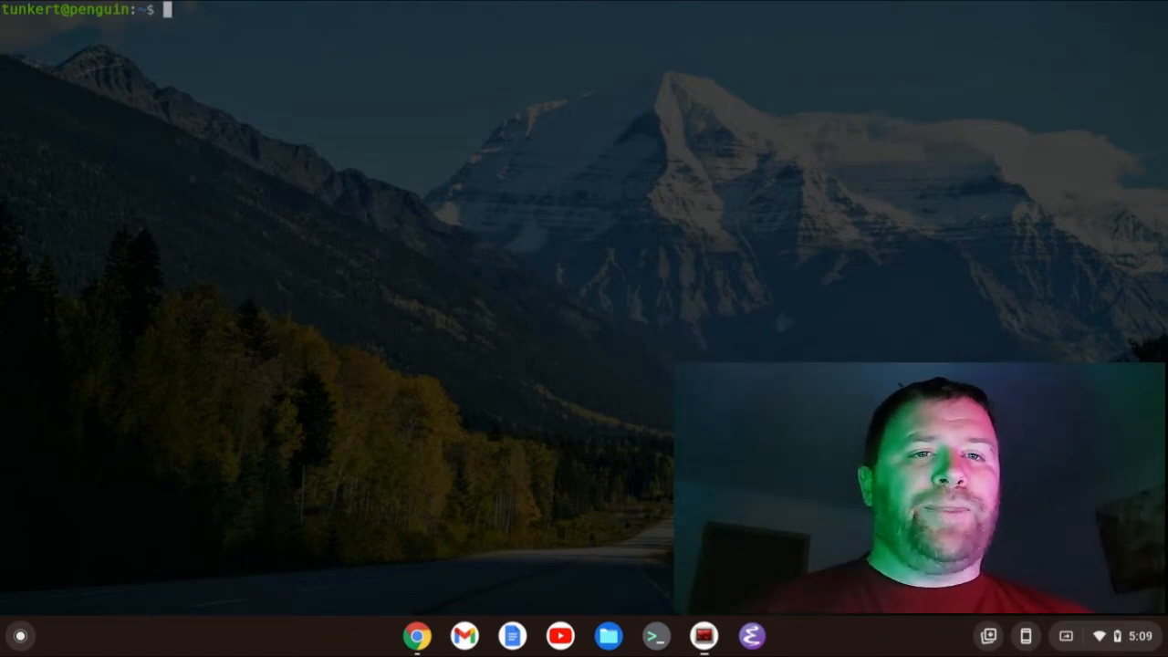
mouse_move(249, 603)
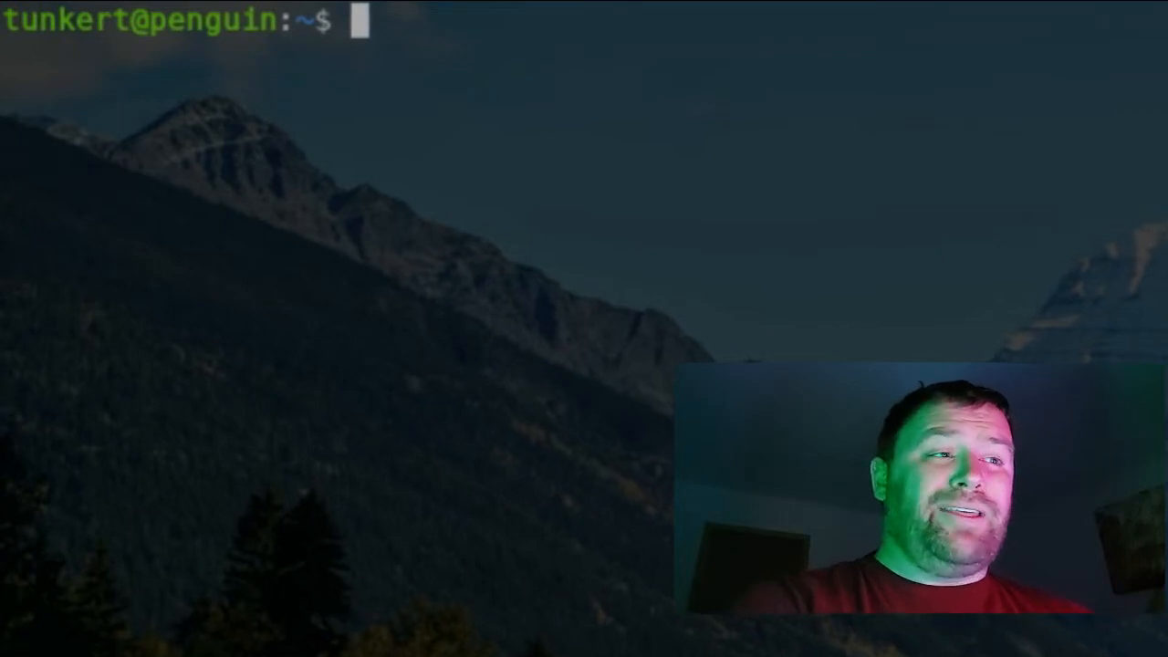
Change directory to .vim/pack/colors/opt to list the installed colour themes.
text(cd .vim/)
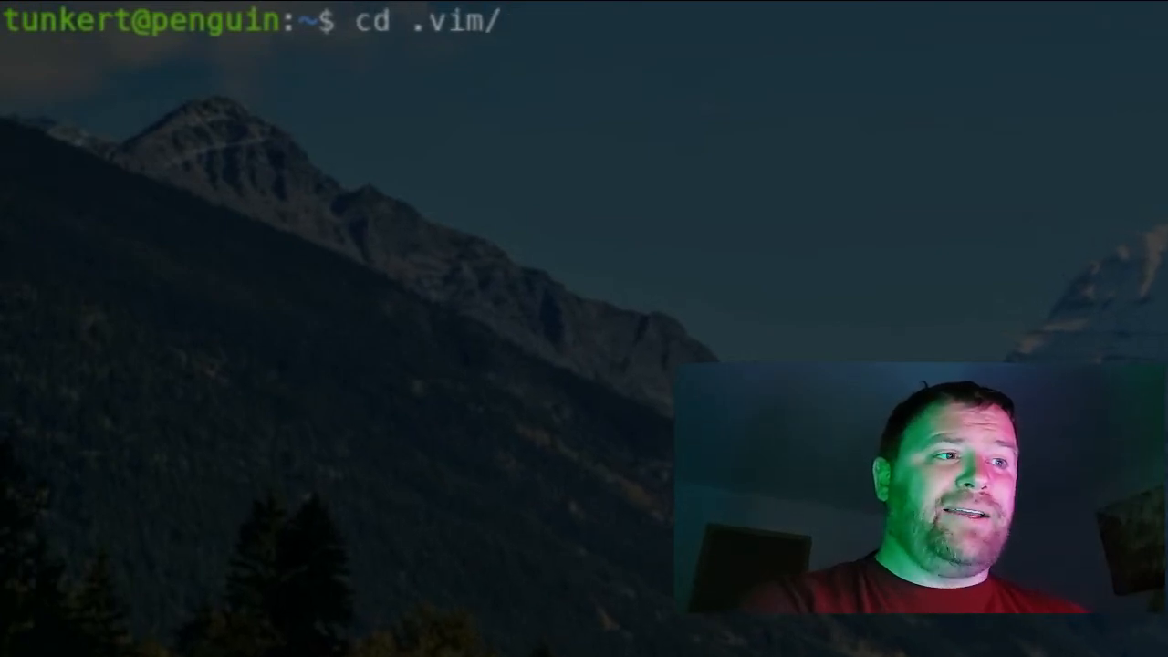
text(pack)
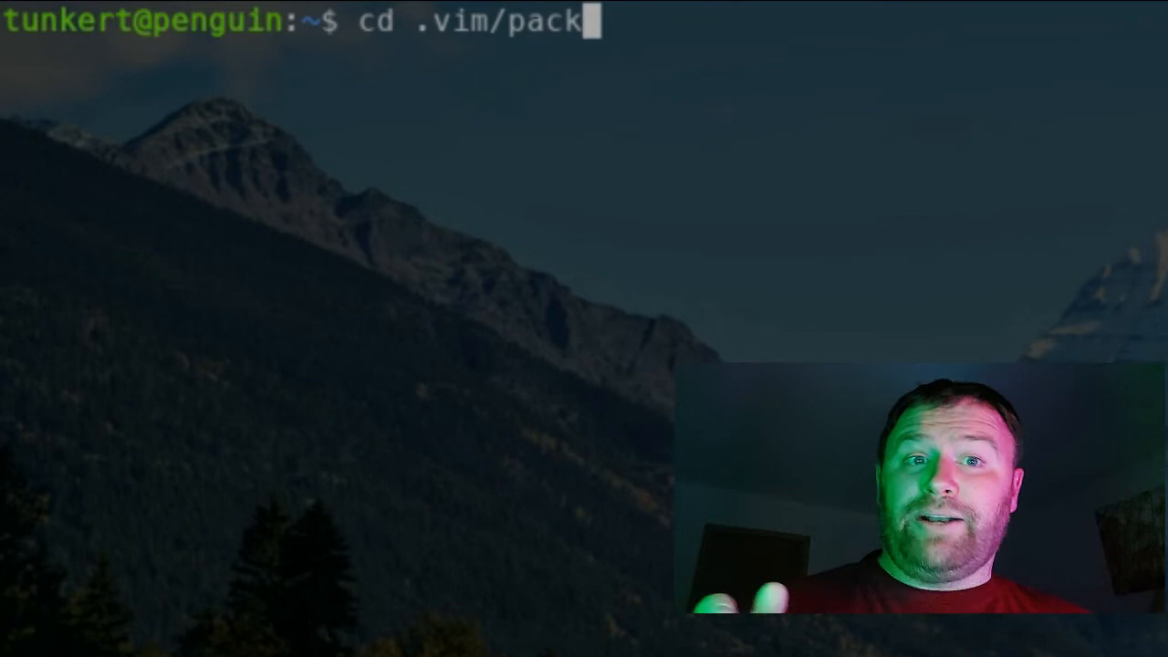
text(/)
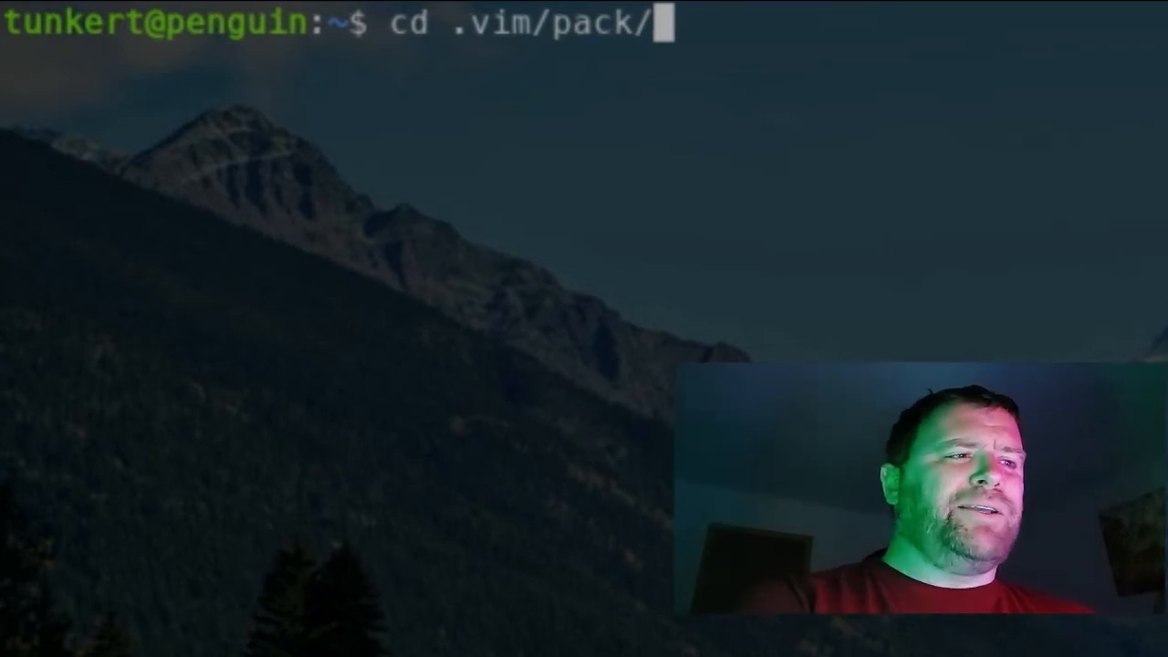
text(colors/opt)
text(ls)
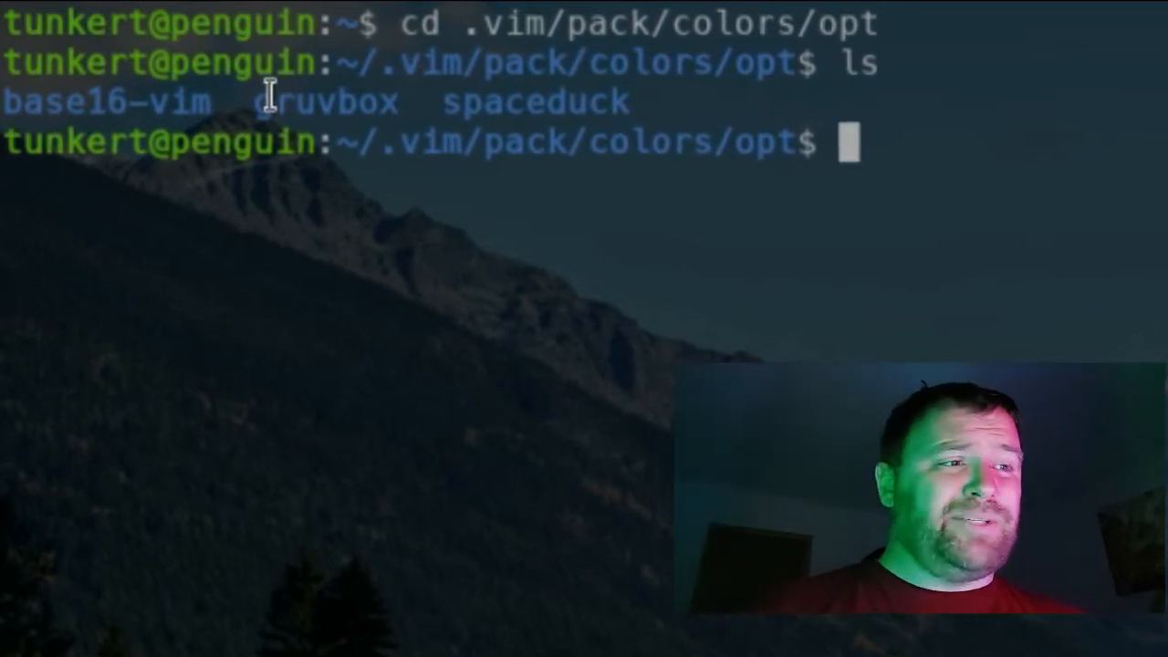
mouse_move(646, 281)
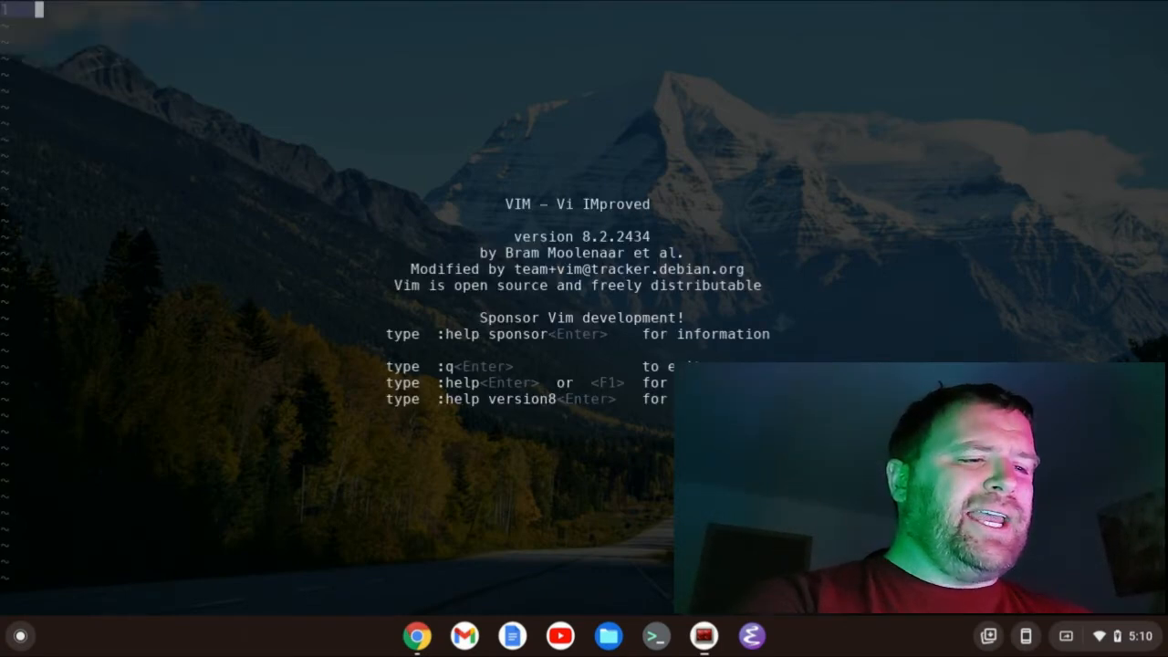
Enter :colo base16-3024 to apply the base16-3024 colour scheme.
text(:colo)
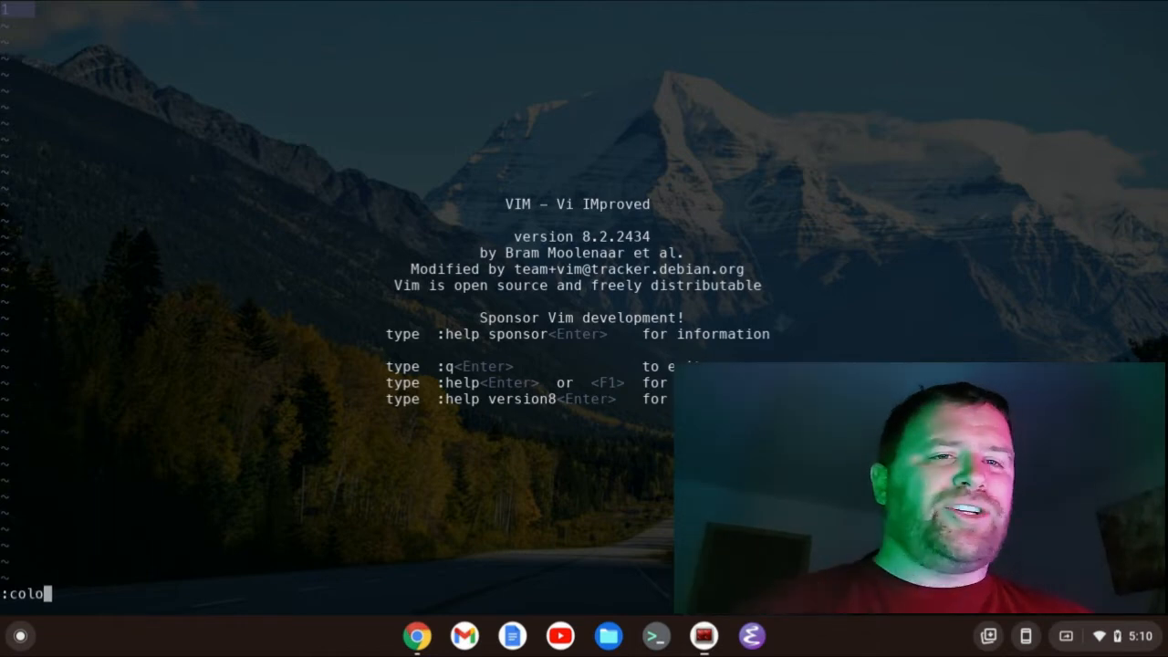
text(base16-3024)
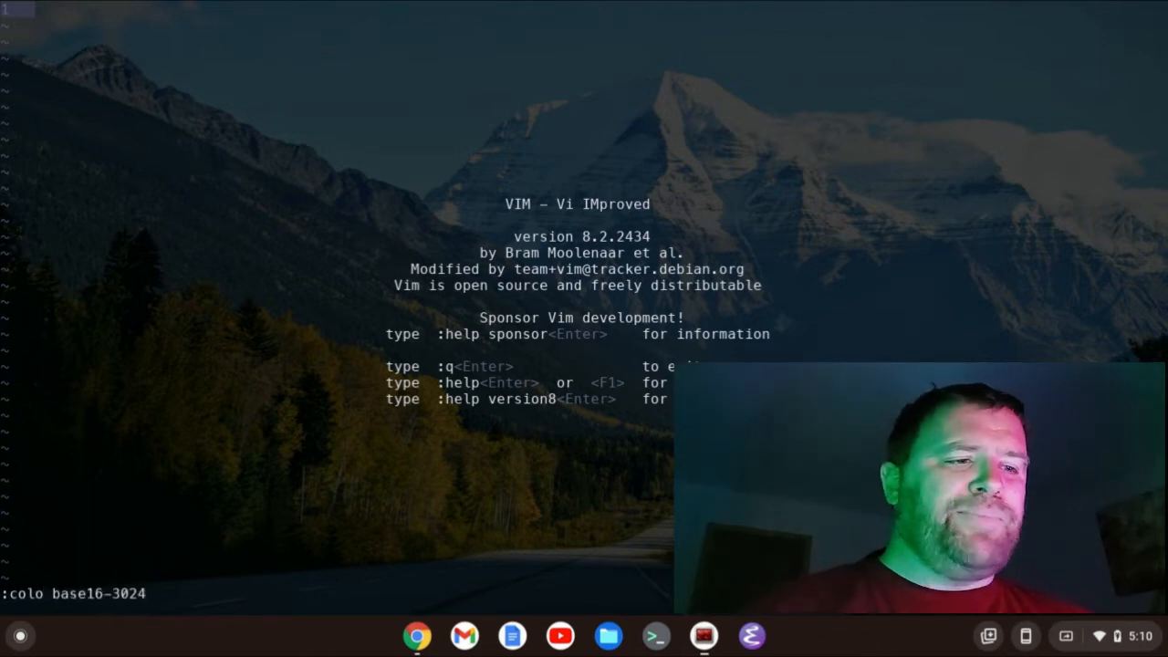
key(BackSpace)
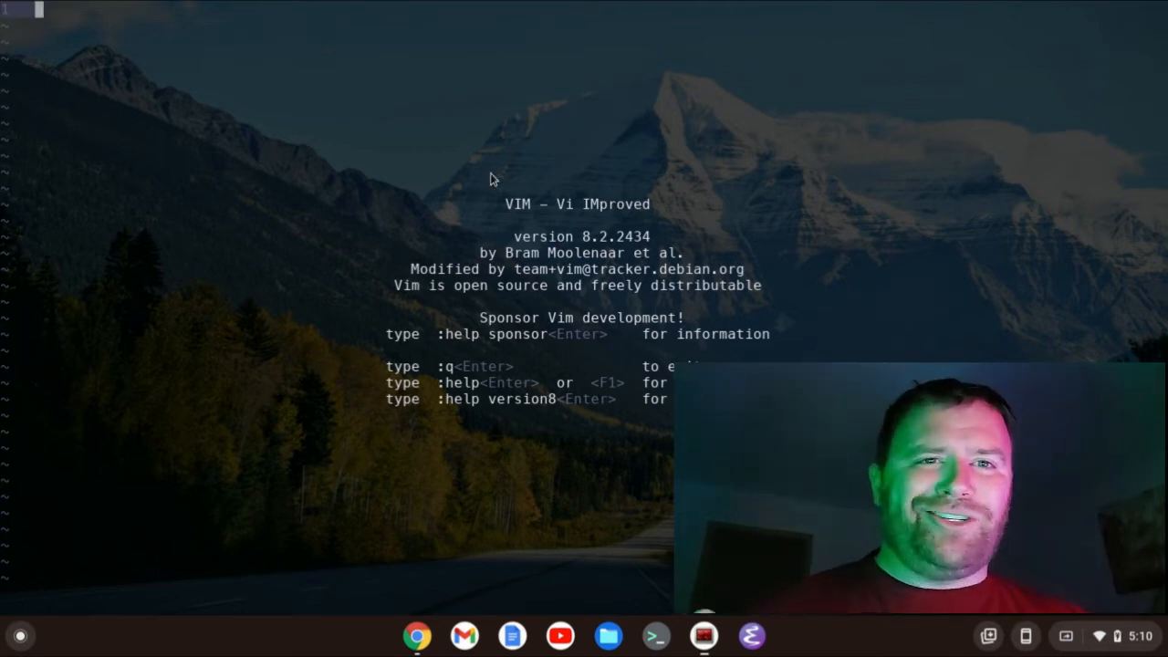
mouse_move(743, 172)
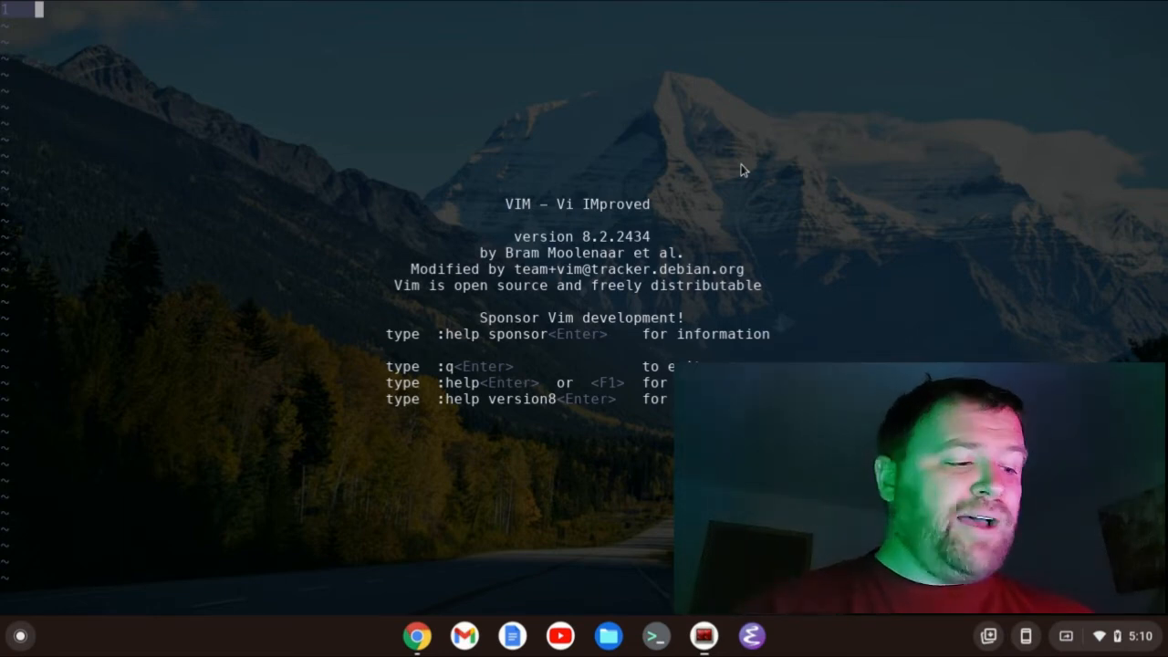
mouse_move(391, 87)
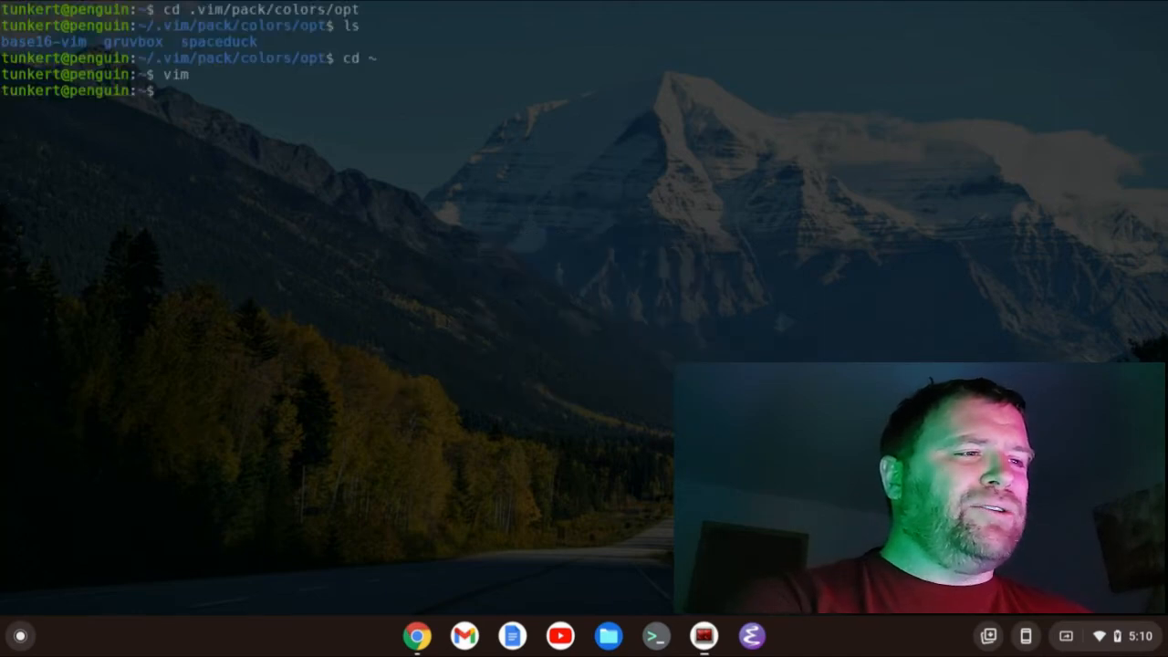
Start opening ~/.vimrc in Vim from the shell prompt.
text(vim .vimrc)
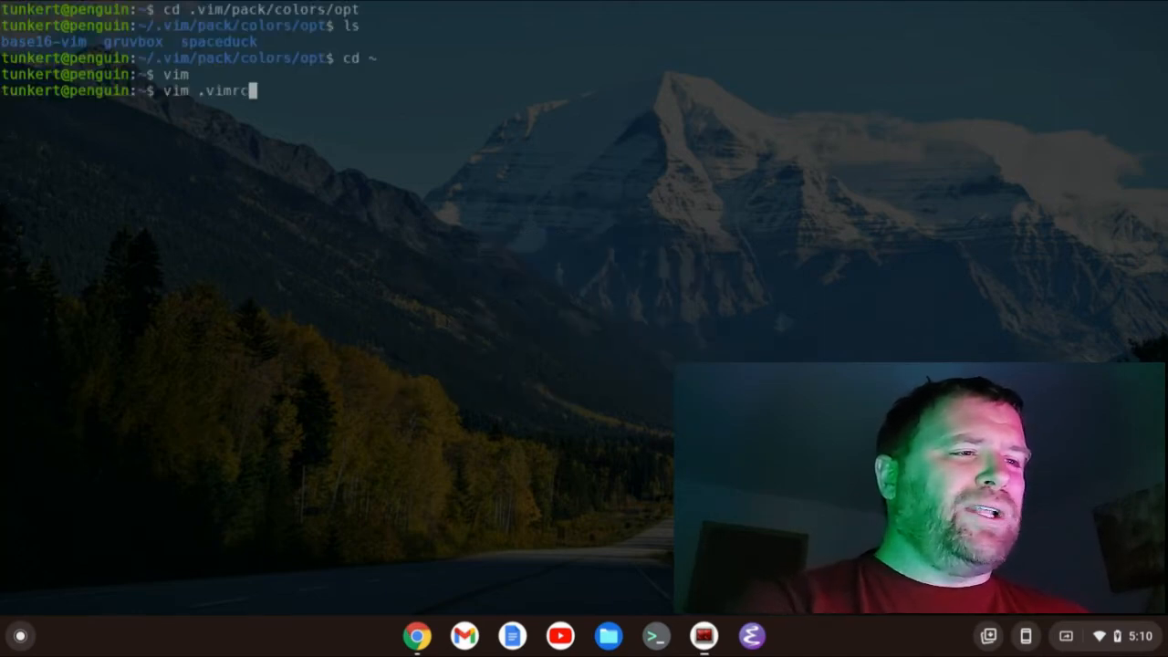